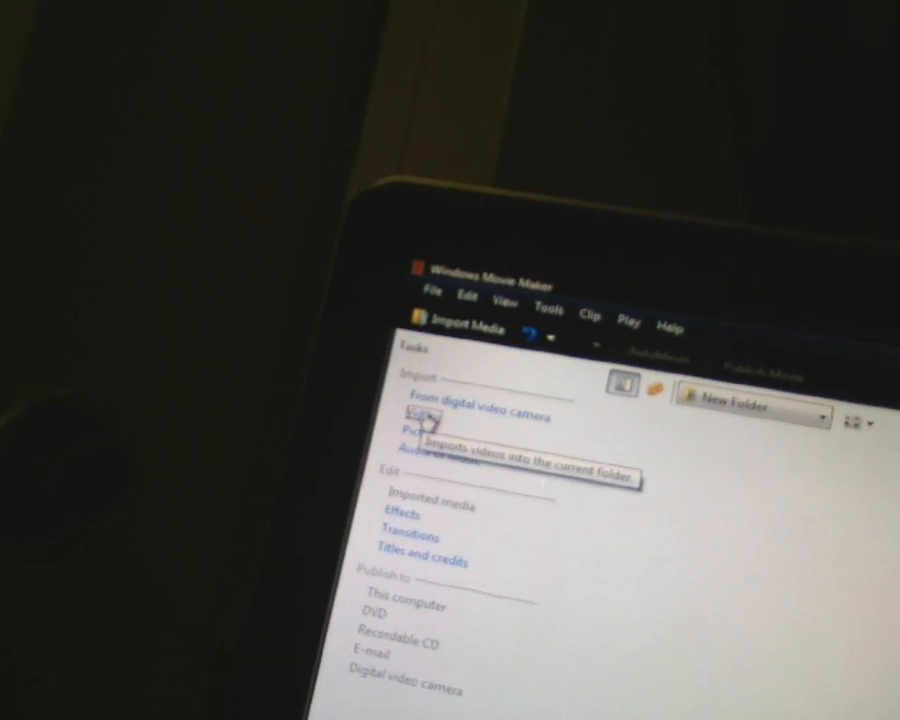
Step: Choose Import Videos in the Tasks pane to begin importing clips
{"action": "left_click", "coordinate": [414, 413]}
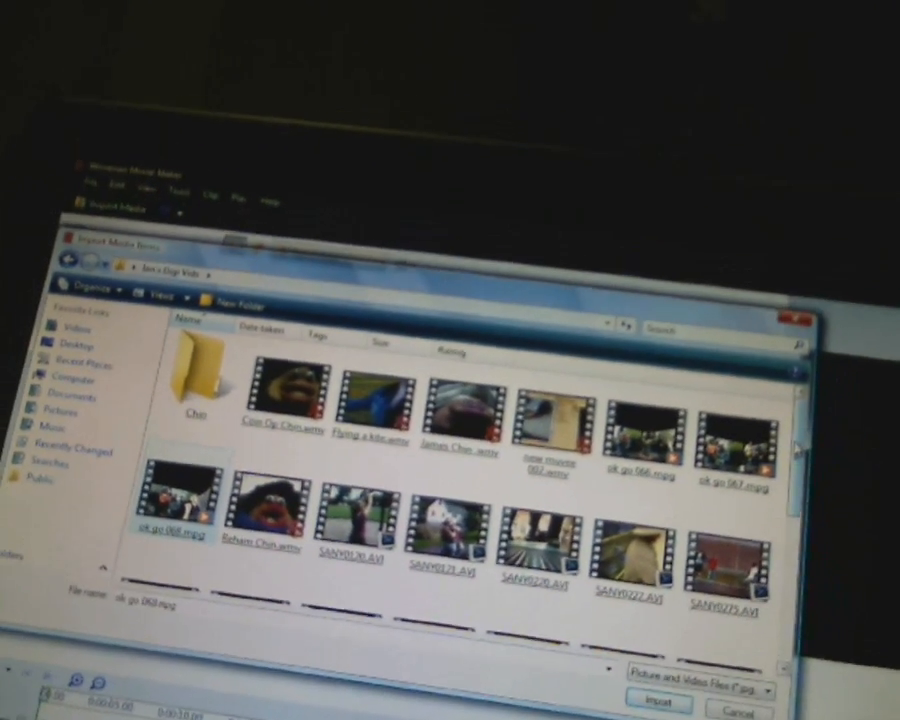
Step: Scroll down the Import Media Items dialog to view more video clips
{"action": "scroll", "scroll_direction": "down", "scroll_amount": 3}
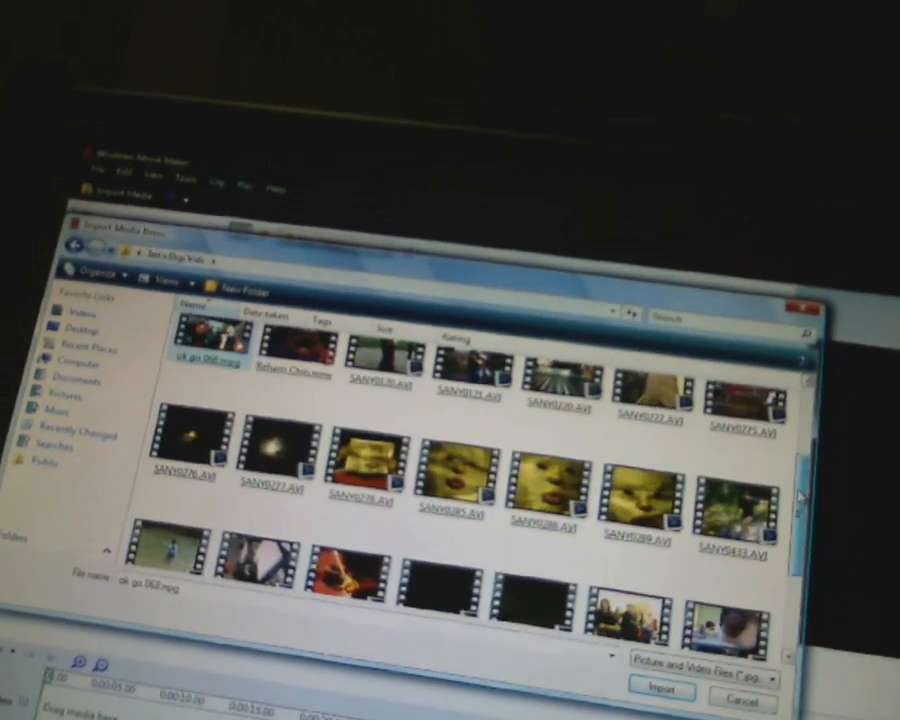